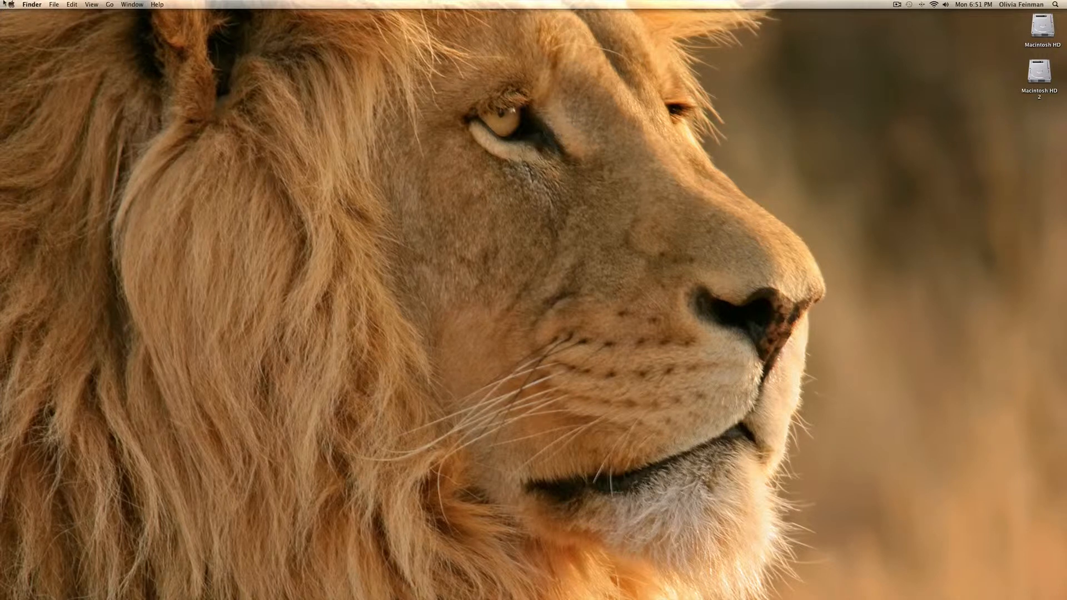
Show the About This Mac summary from the Apple menu: OS X version, processor, memory, startup disk.
{"action": "left_click", "coordinate": [9, 4]}
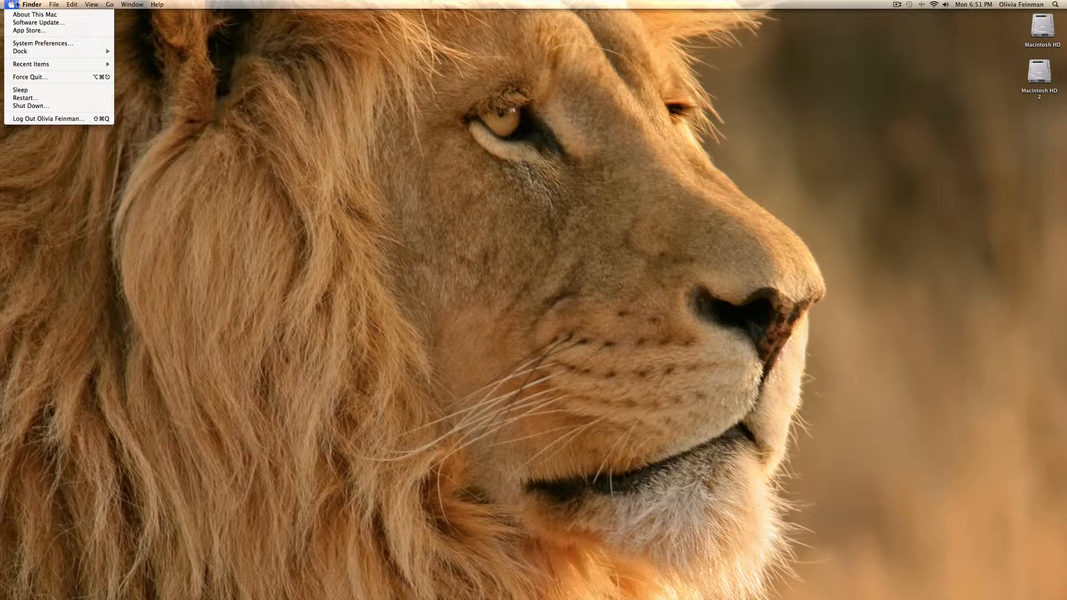
{"action": "mouse_move", "coordinate": [35, 15]}
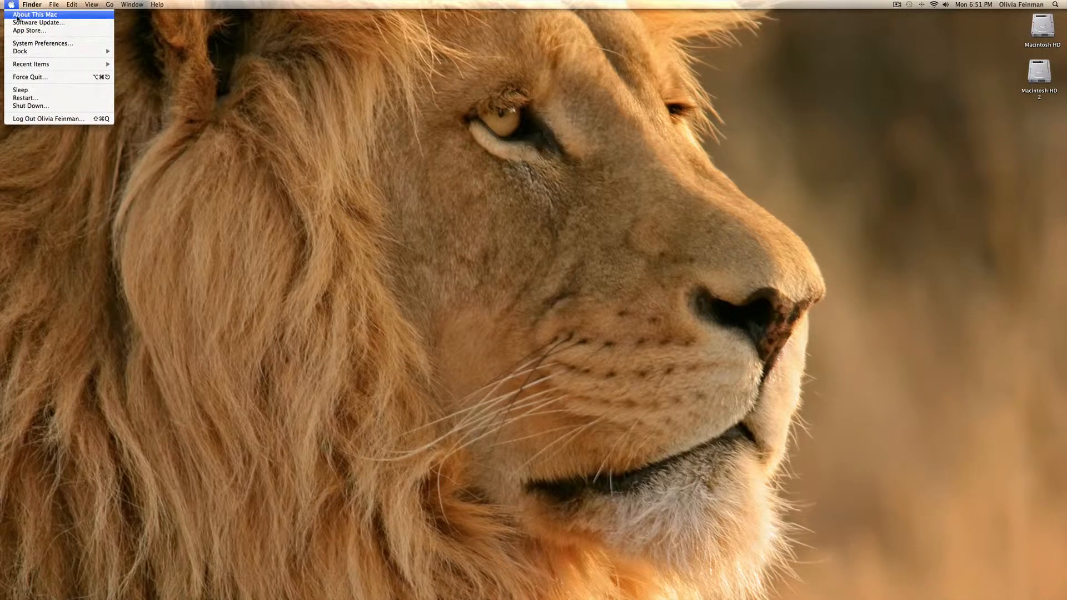
{"action": "left_click", "coordinate": [36, 14]}
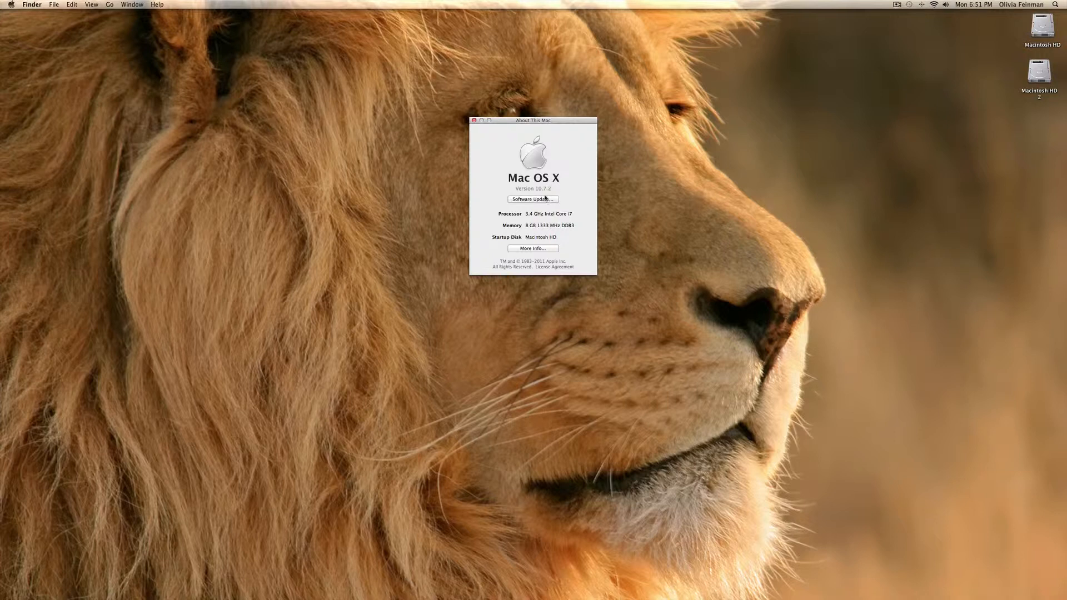
{"action": "mouse_move", "coordinate": [524, 211]}
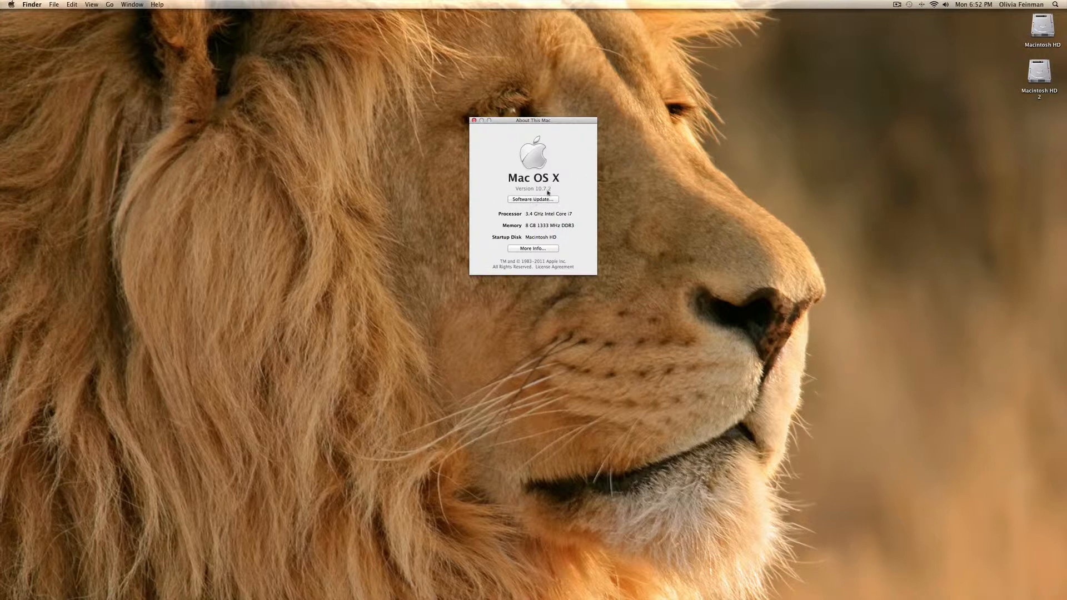
{"action": "mouse_move", "coordinate": [511, 235]}
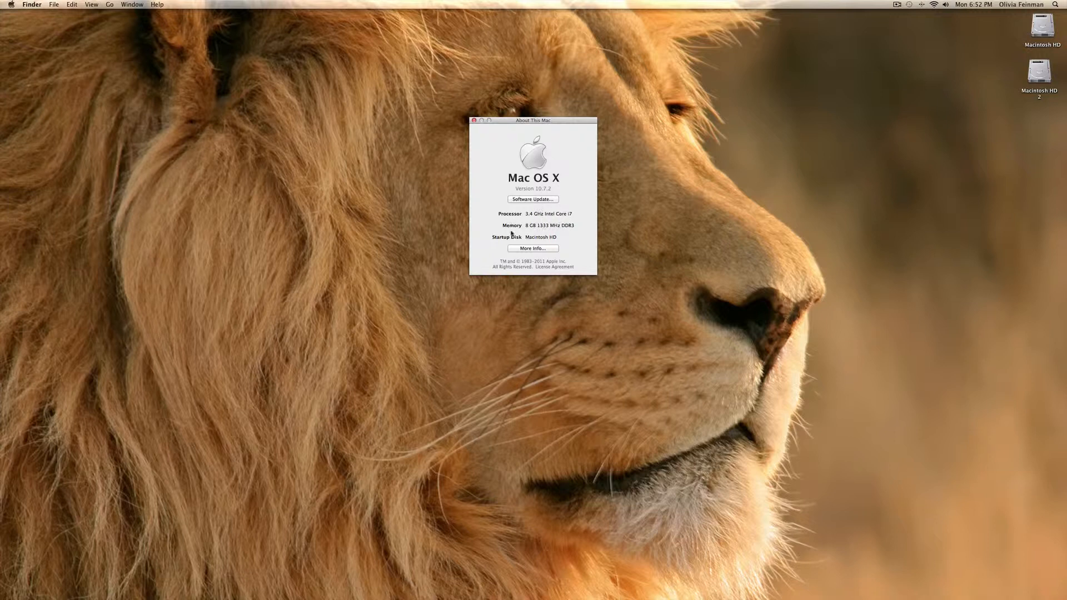
{"action": "mouse_move", "coordinate": [520, 215]}
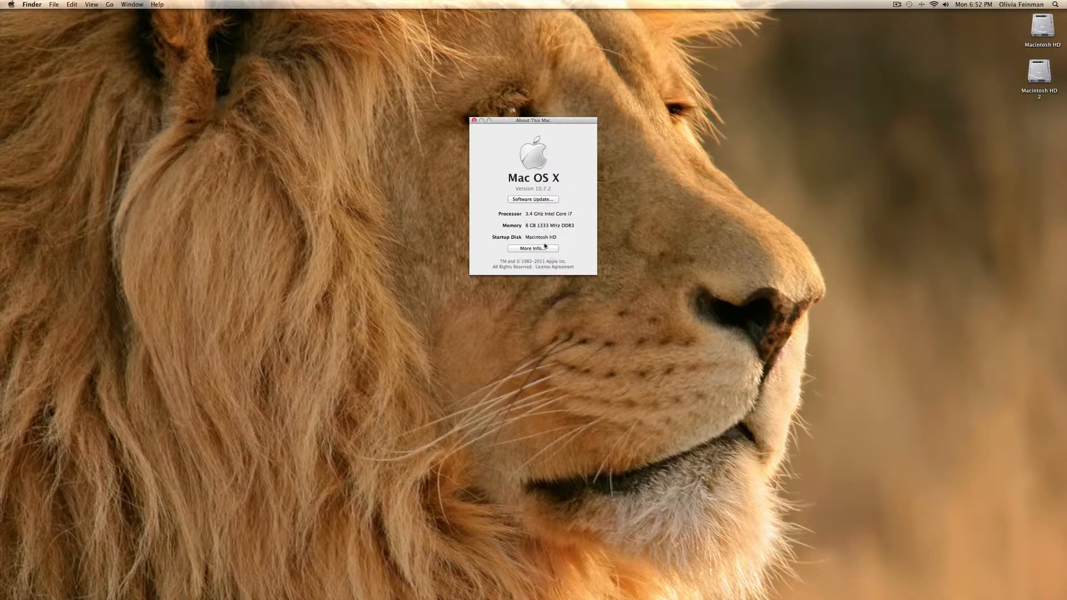
Show More Info: the detailed overview of the iMac 27-inch Mid 2011 with graphics and serial number.
{"action": "left_click", "coordinate": [533, 247]}
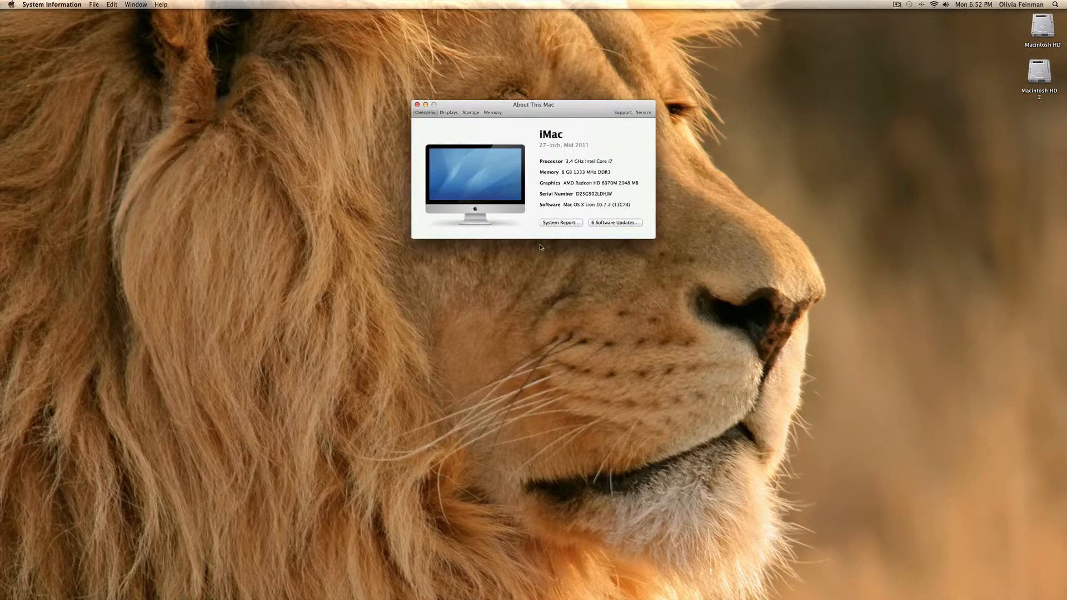
{"action": "mouse_move", "coordinate": [247, 74]}
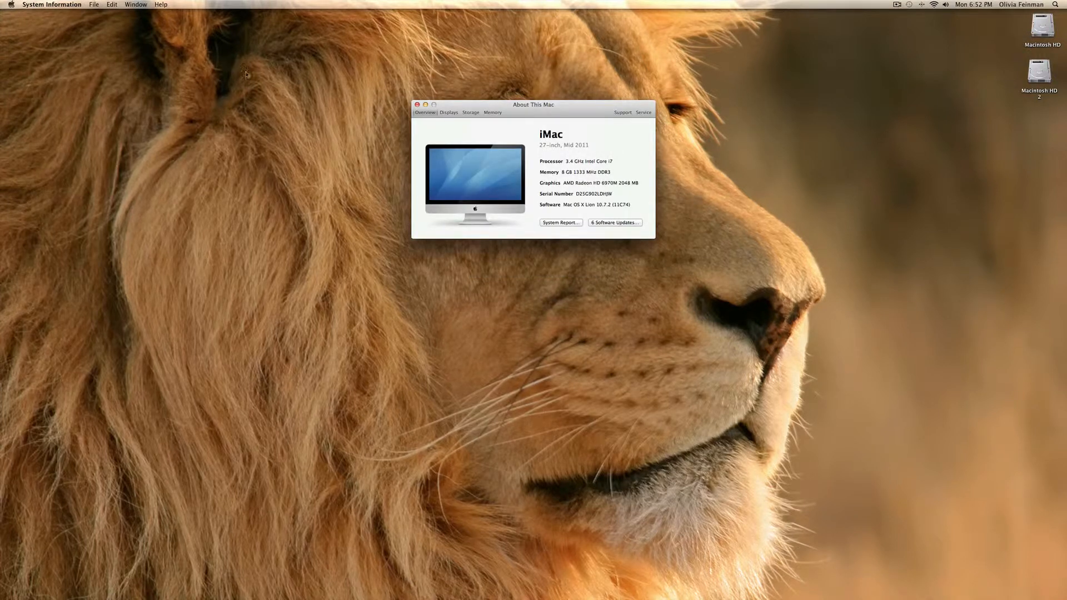
{"action": "mouse_move", "coordinate": [617, 173]}
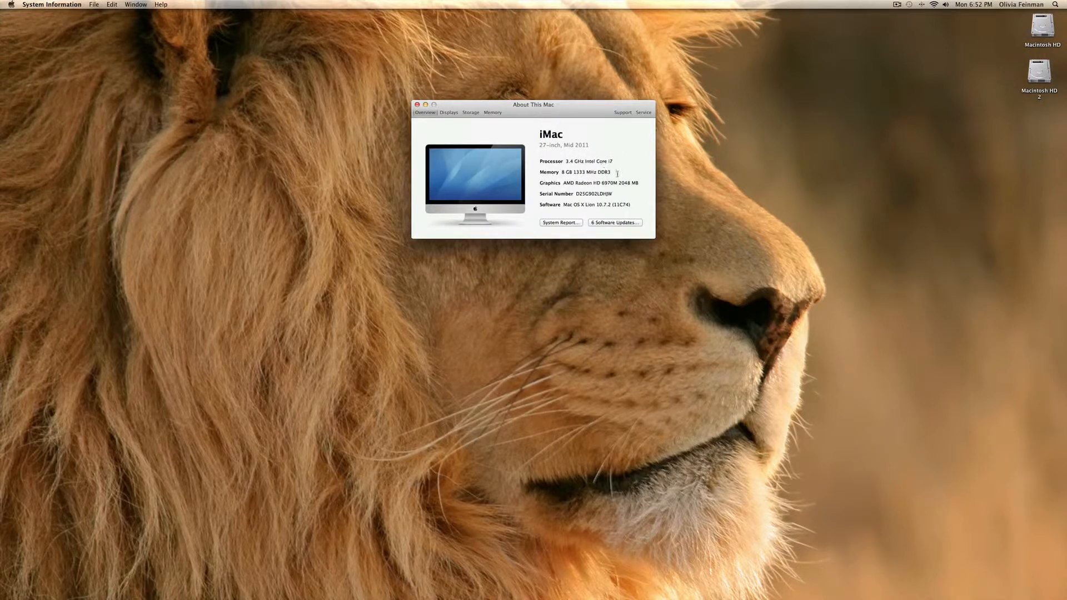
{"action": "mouse_move", "coordinate": [639, 202]}
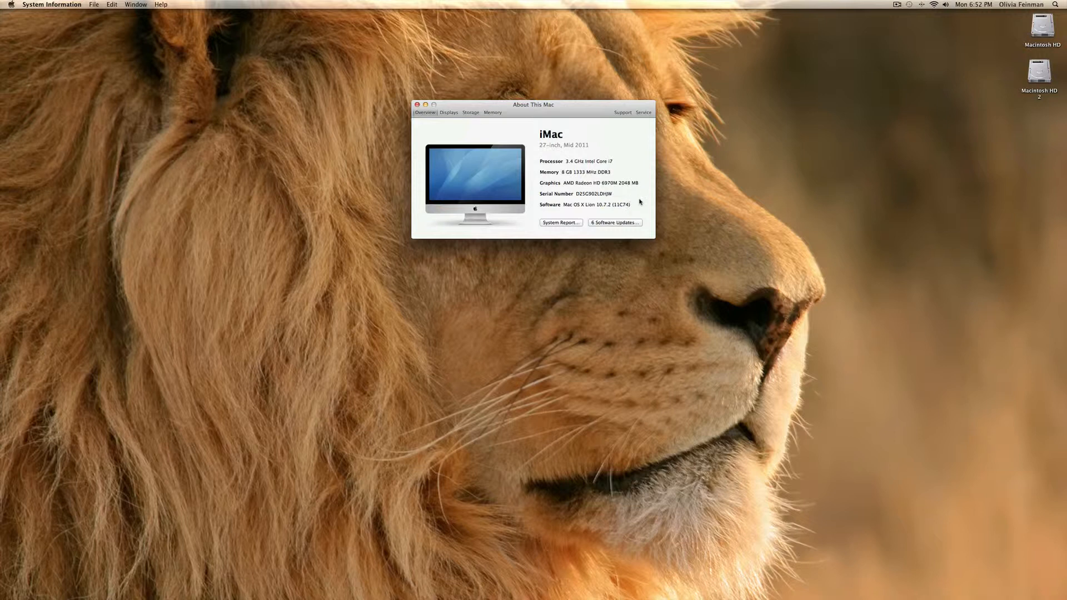
{"action": "mouse_move", "coordinate": [553, 120]}
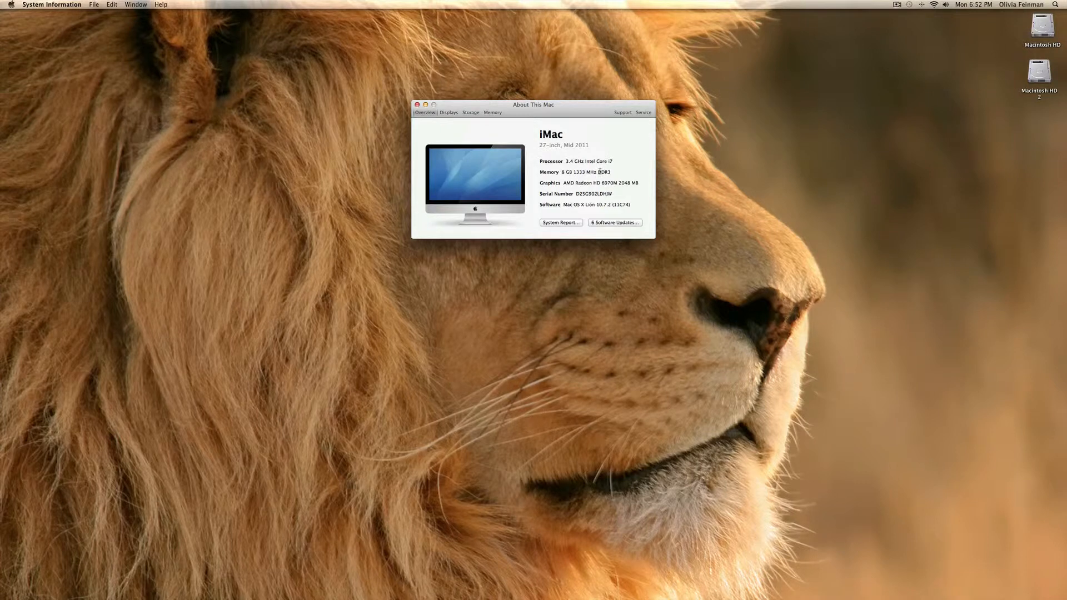
{"action": "mouse_move", "coordinate": [577, 178]}
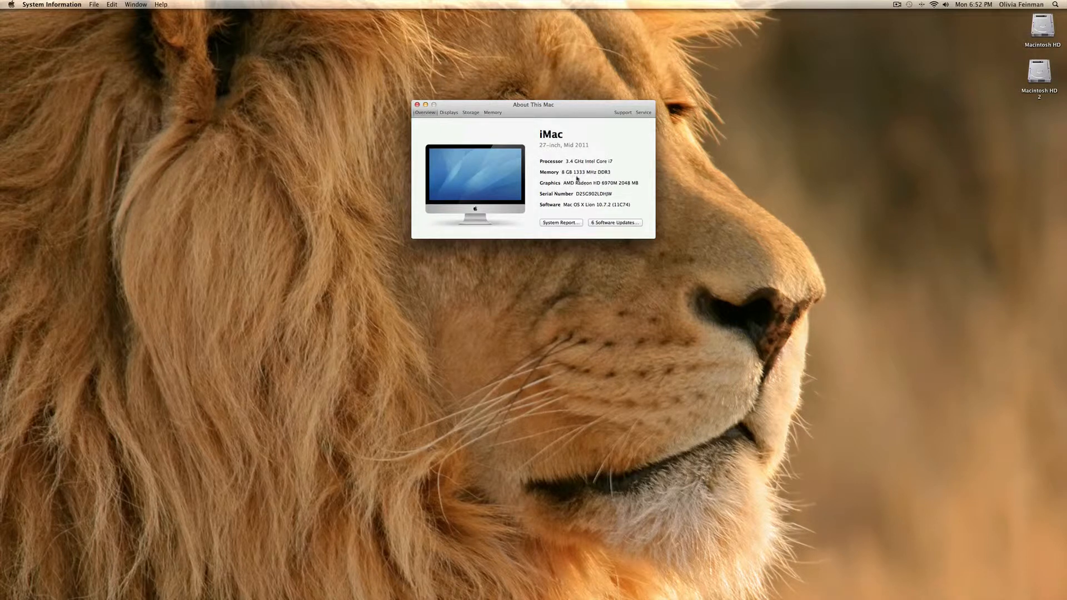
{"action": "mouse_move", "coordinate": [578, 196]}
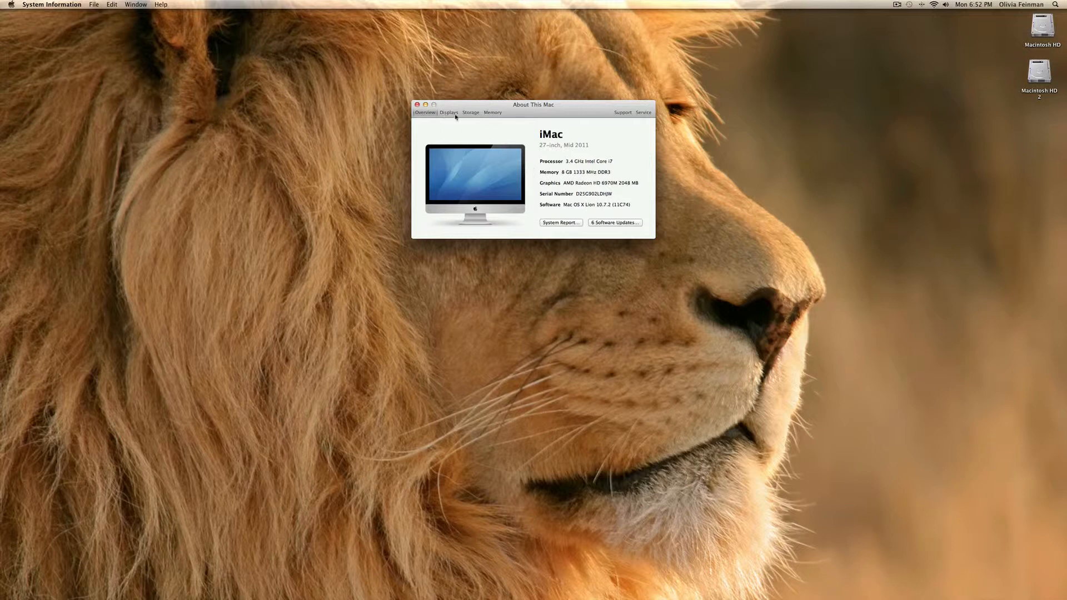
Show the built-in 27-inch display at 2560 x 1440 with AMD Radeon HD 6970M graphics.
{"action": "left_click", "coordinate": [448, 112]}
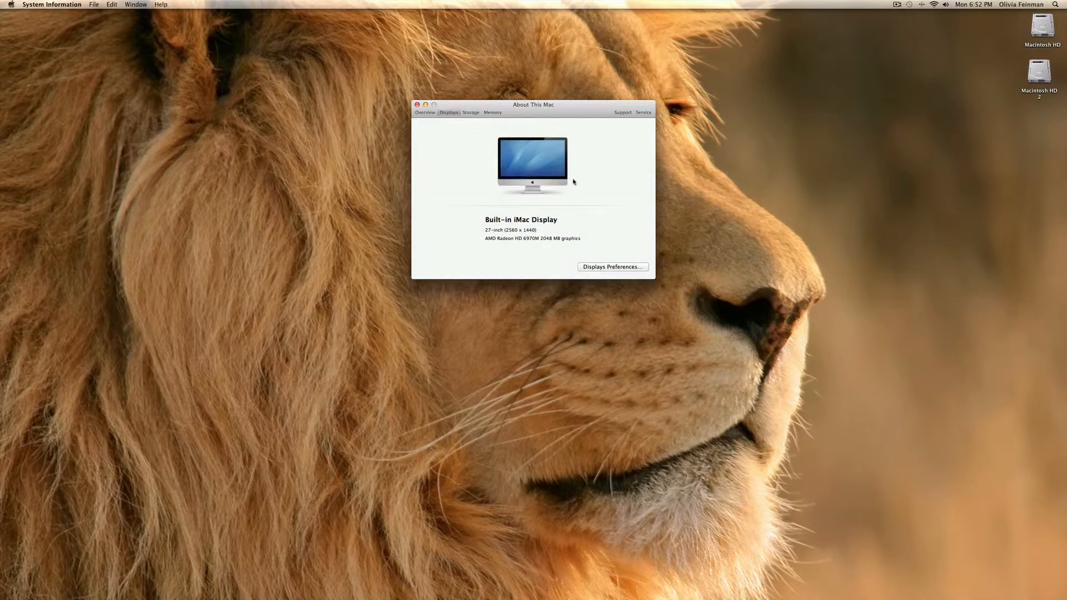
{"action": "mouse_move", "coordinate": [517, 247]}
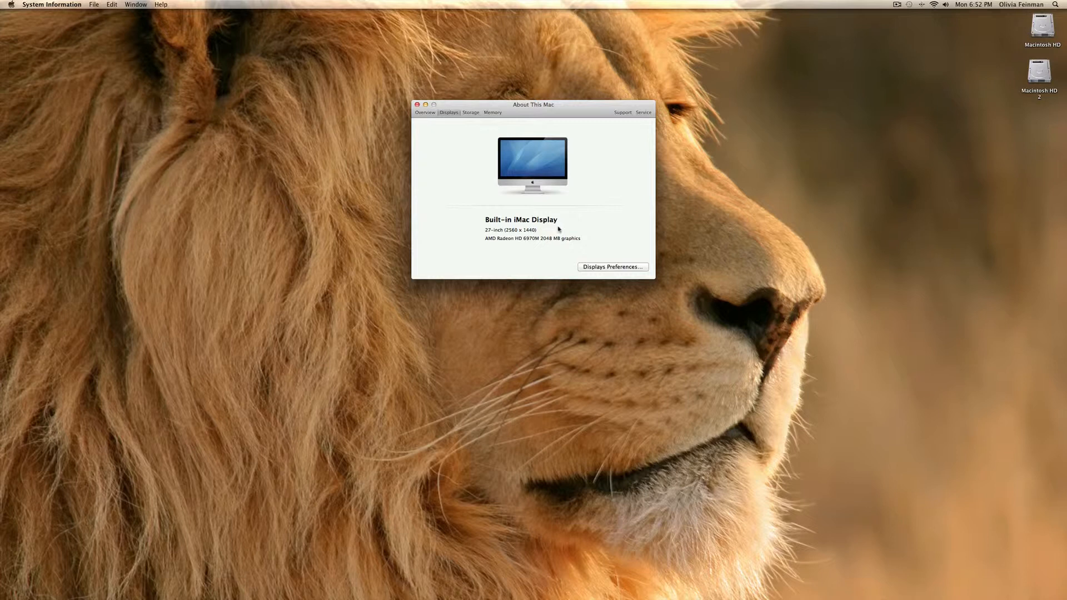
{"action": "mouse_move", "coordinate": [592, 244]}
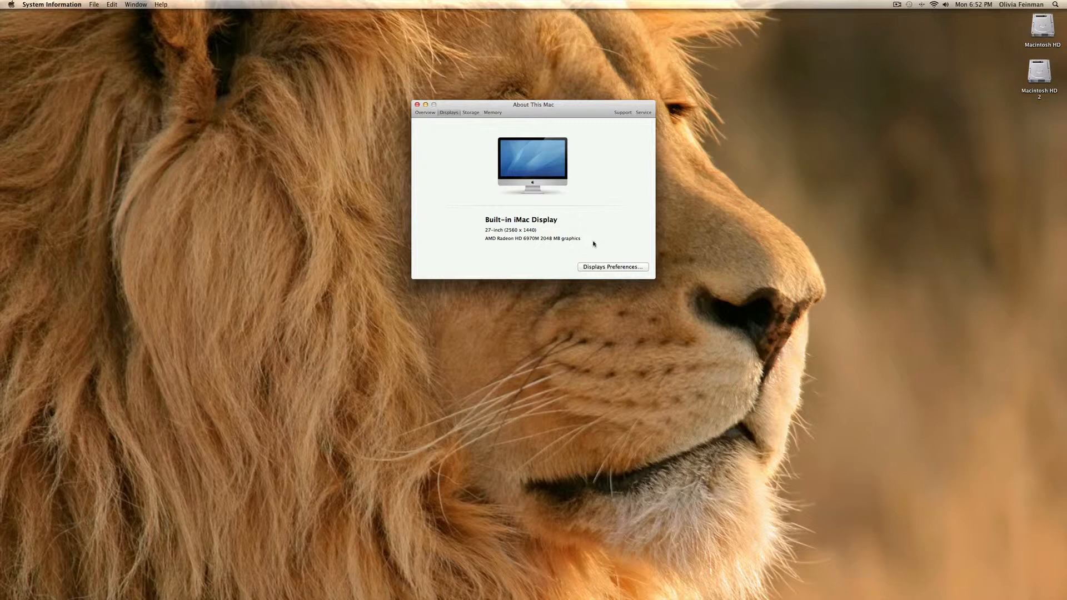
{"action": "mouse_move", "coordinate": [591, 240]}
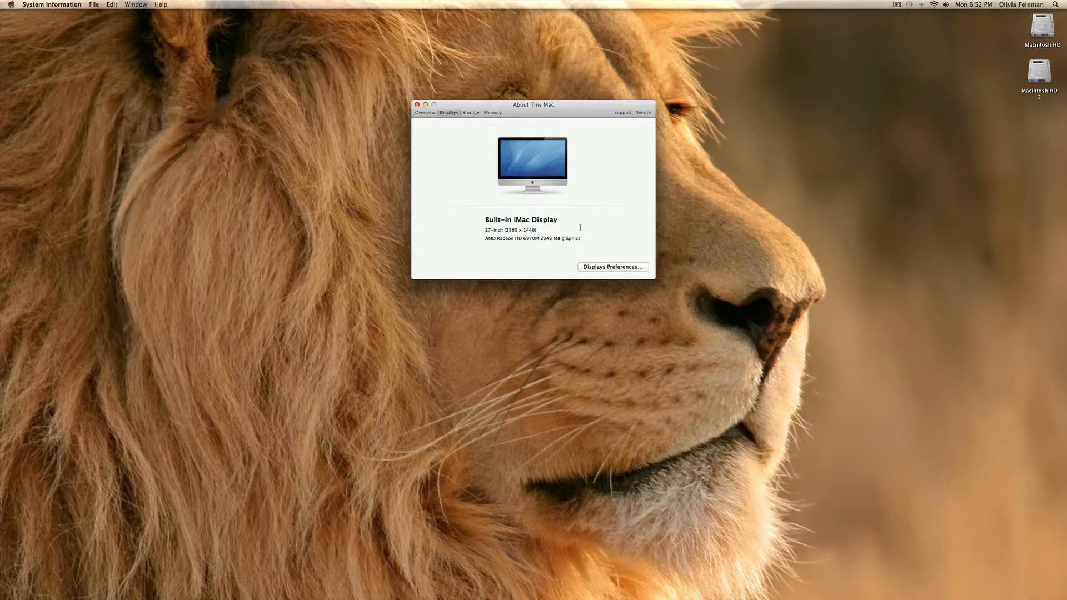
{"action": "mouse_move", "coordinate": [576, 224]}
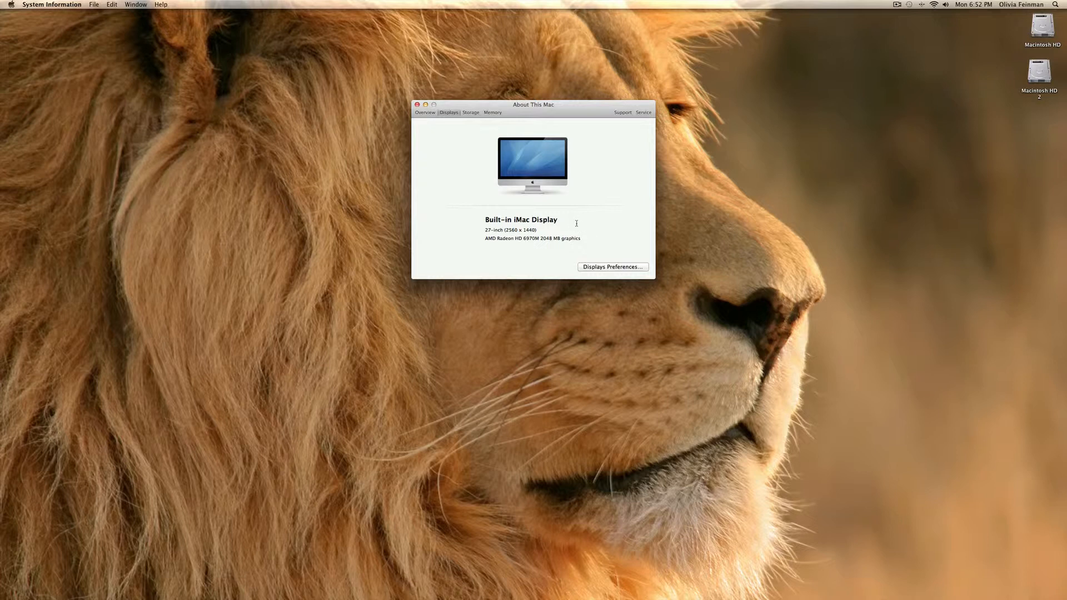
{"action": "mouse_move", "coordinate": [563, 236]}
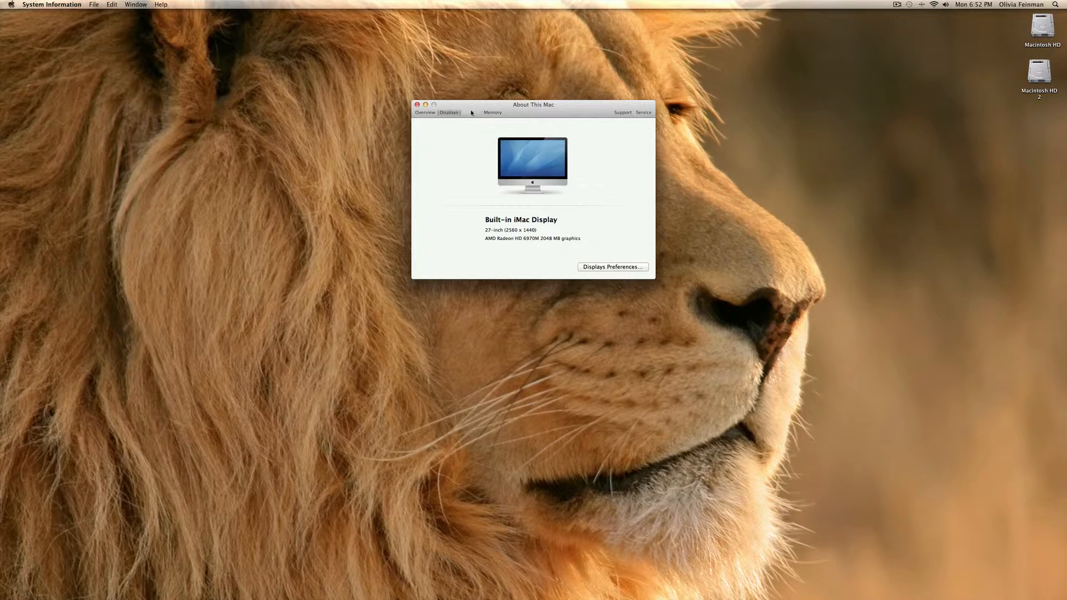
Show storage usage for Macintosh HD 2 and Macintosh HD plus the SuperDrive's disc formats.
{"action": "left_click", "coordinate": [471, 112]}
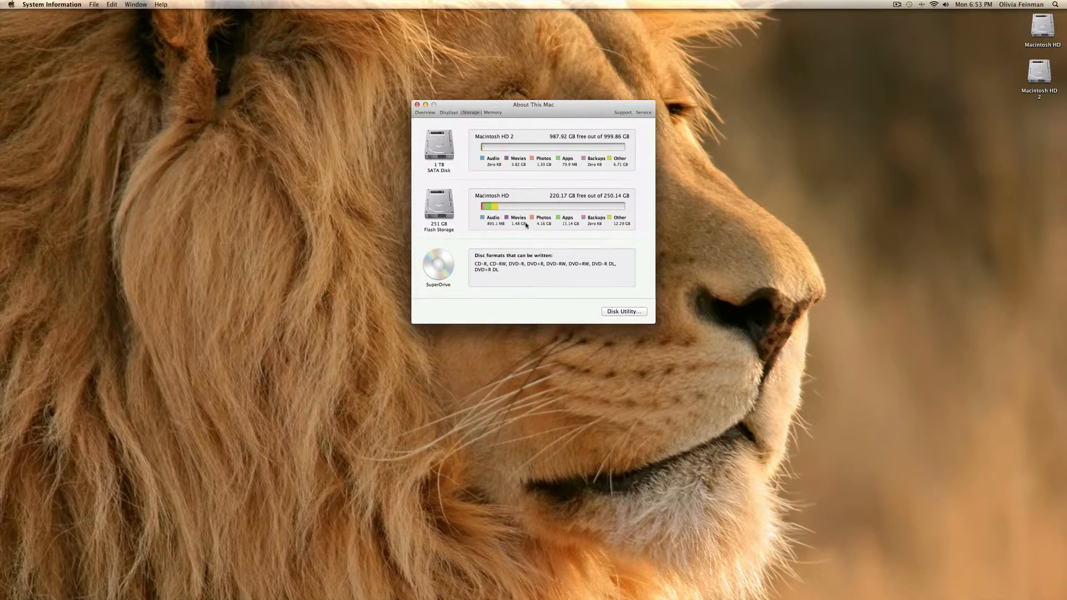
{"action": "mouse_move", "coordinate": [540, 214]}
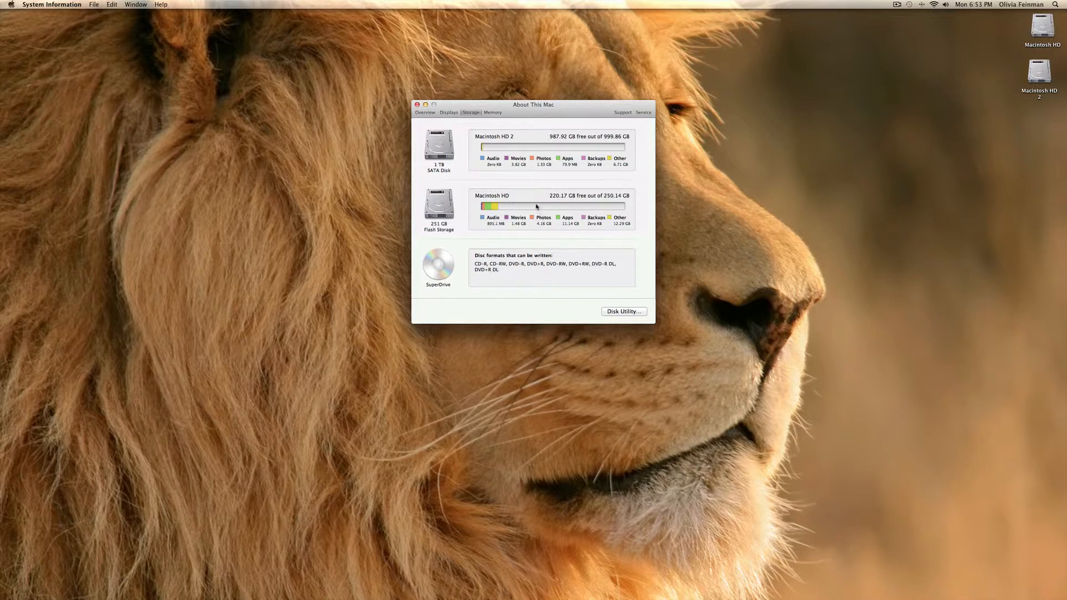
{"action": "mouse_move", "coordinate": [524, 195]}
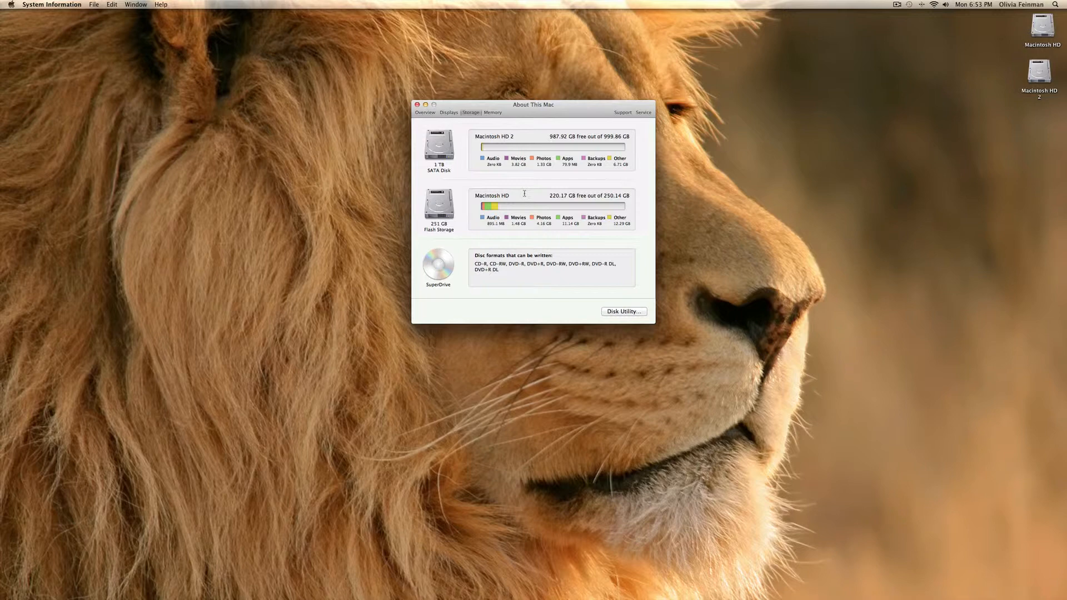
{"action": "mouse_move", "coordinate": [523, 184]}
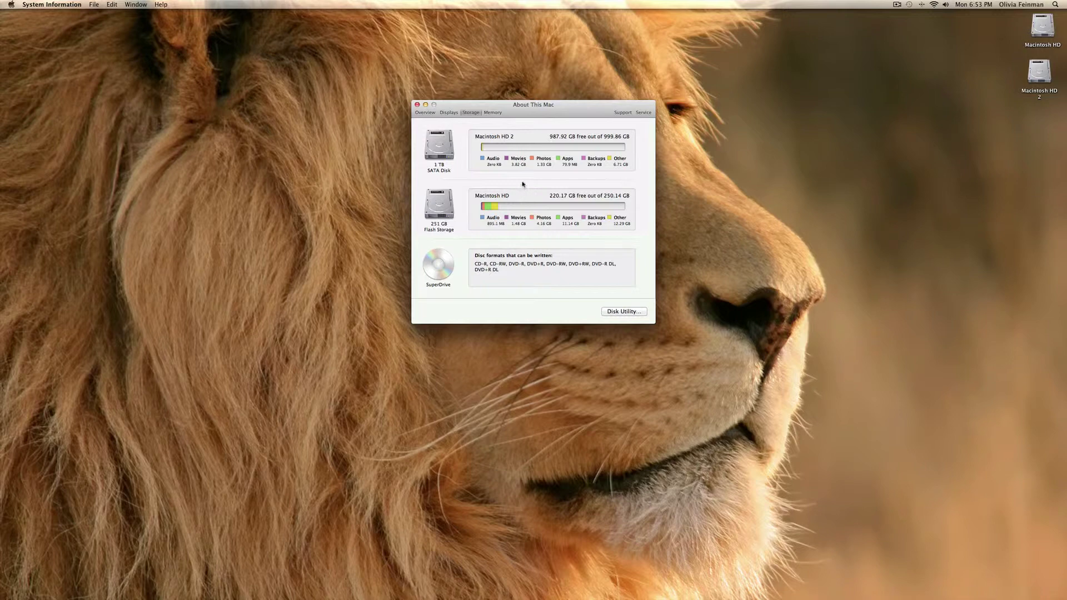
{"action": "mouse_move", "coordinate": [540, 196]}
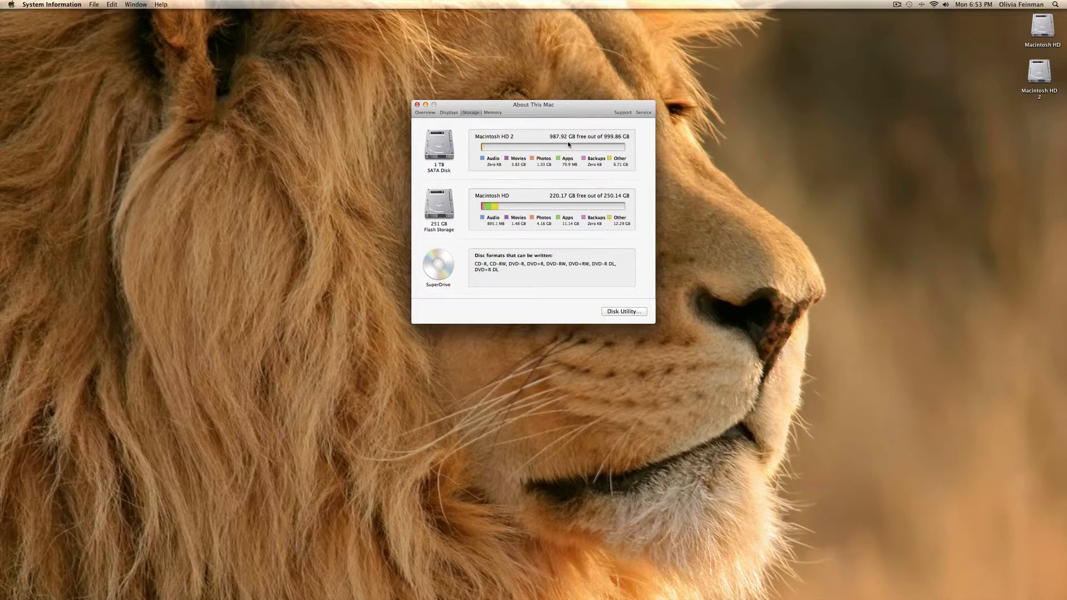
{"action": "mouse_move", "coordinate": [584, 185]}
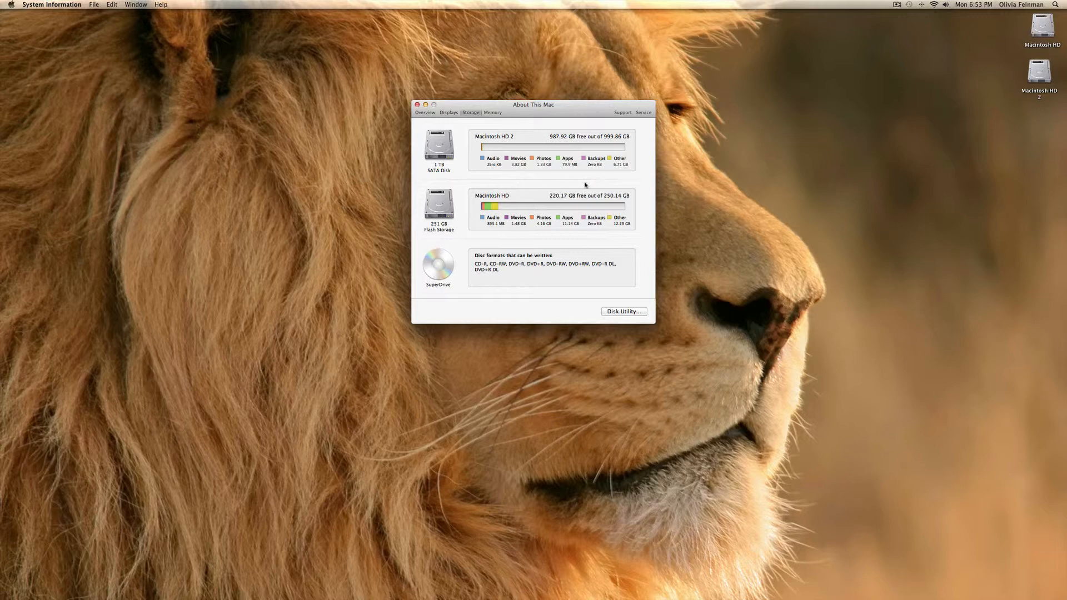
{"action": "mouse_move", "coordinate": [568, 208]}
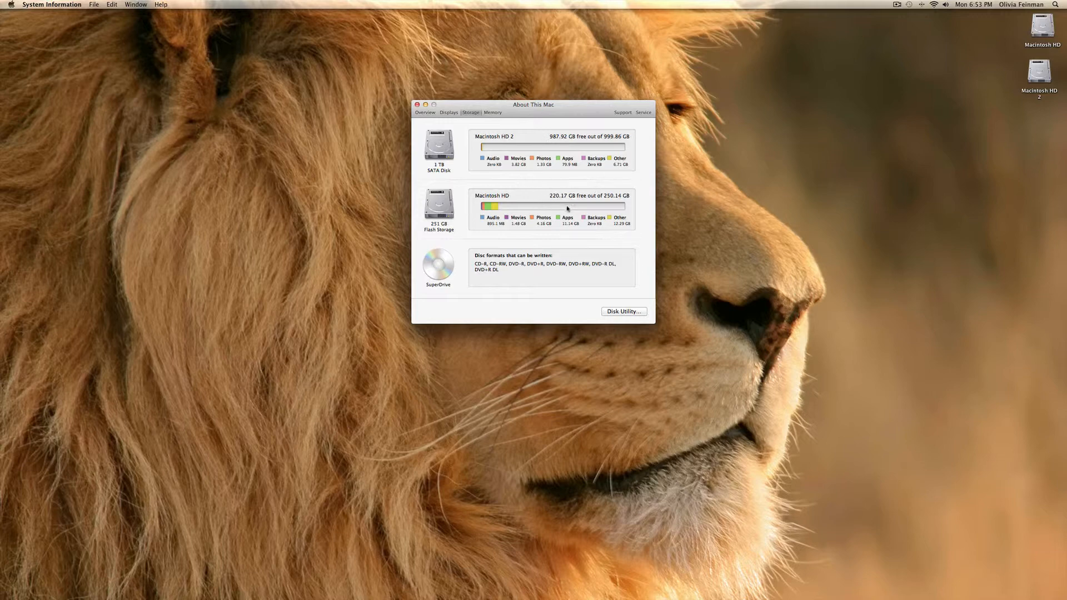
{"action": "mouse_move", "coordinate": [569, 225]}
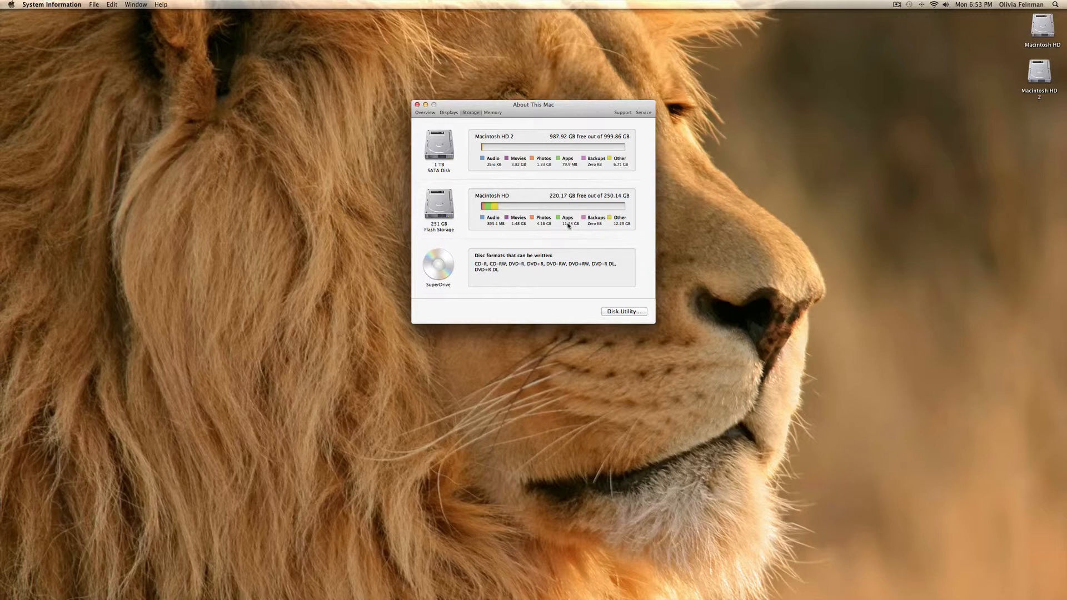
Show the installed 8 GB of memory: two 4 GB modules and two empty slots.
{"action": "left_click", "coordinate": [493, 112]}
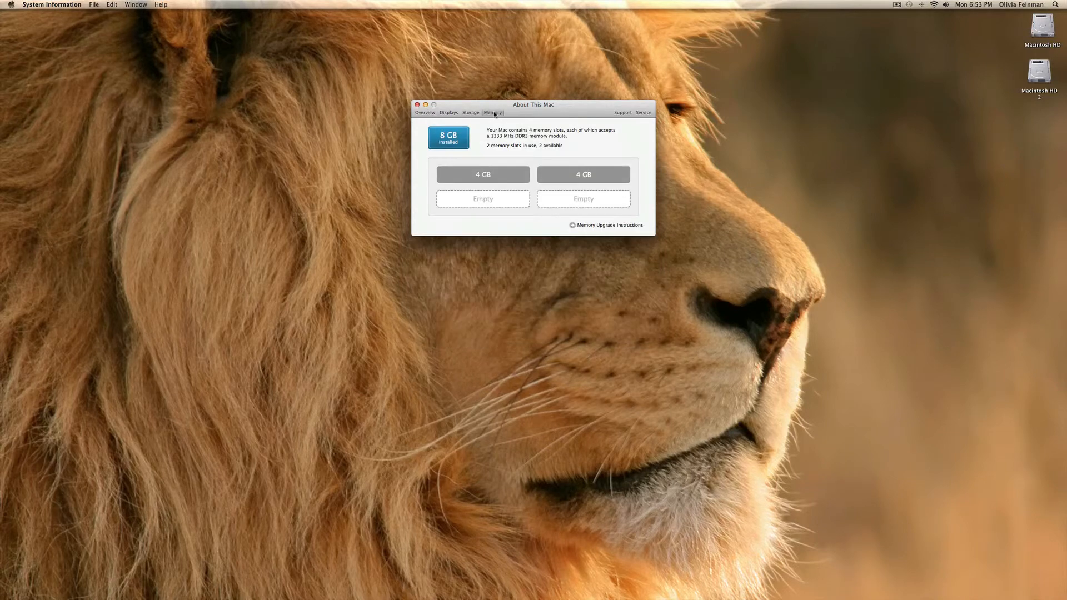
{"action": "mouse_move", "coordinate": [575, 184]}
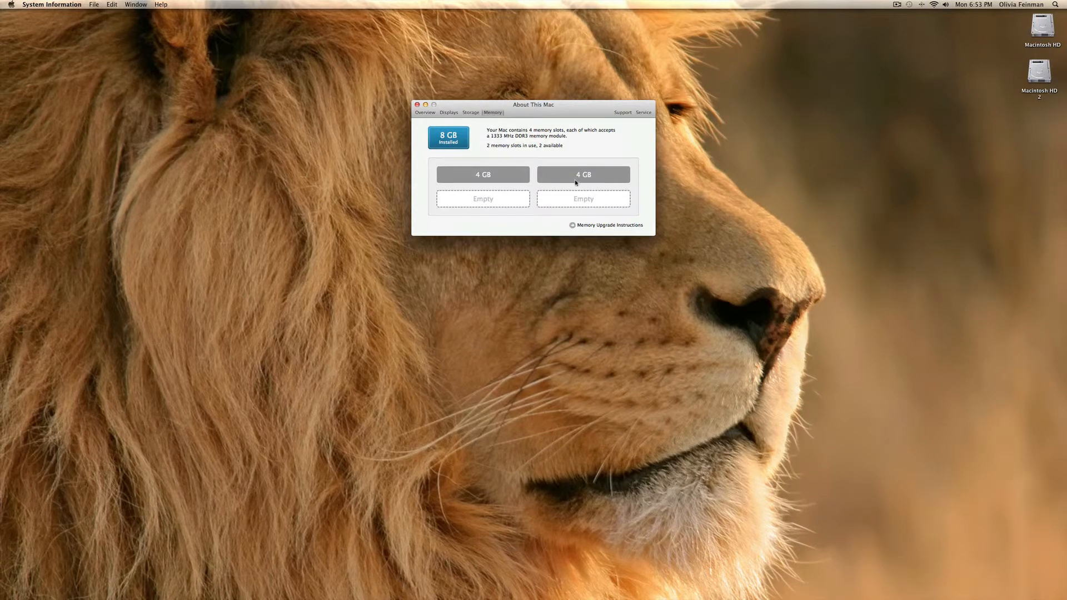
{"action": "mouse_move", "coordinate": [422, 189]}
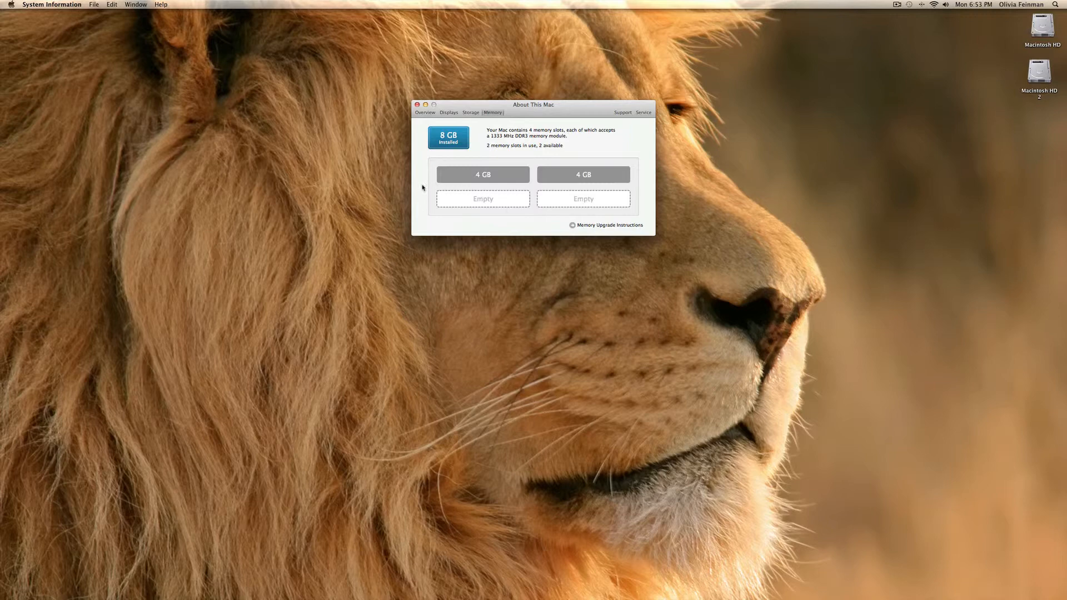
{"action": "mouse_move", "coordinate": [667, 193]}
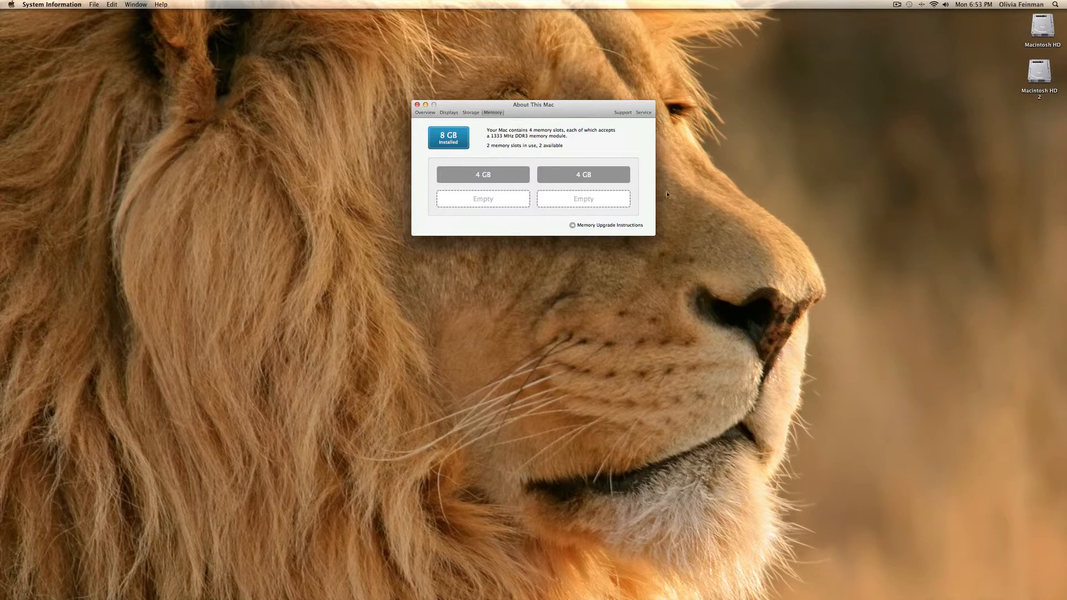
{"action": "mouse_move", "coordinate": [527, 176]}
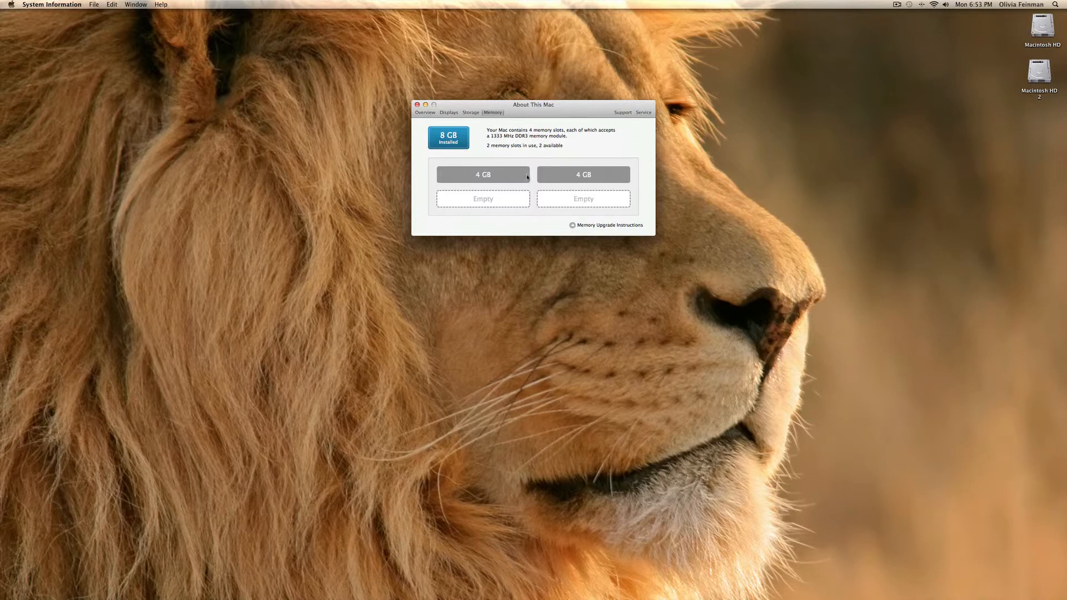
Return to the Overview of the 27-inch Mid 2011 iMac's processor, memory, graphics and Lion 10.7.2.
{"action": "left_click", "coordinate": [424, 113]}
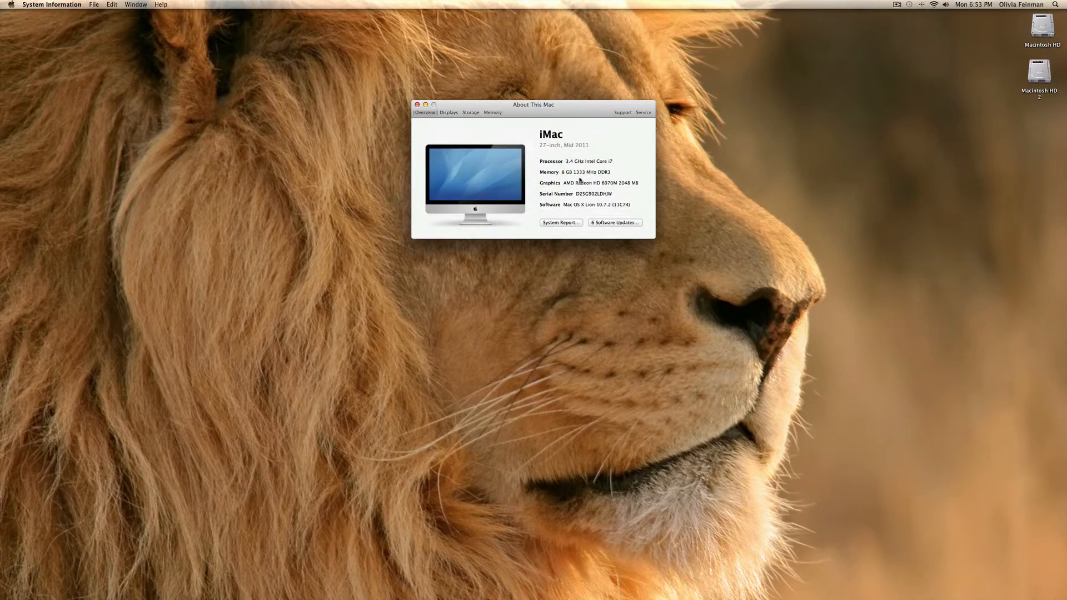
{"action": "mouse_move", "coordinate": [791, 90]}
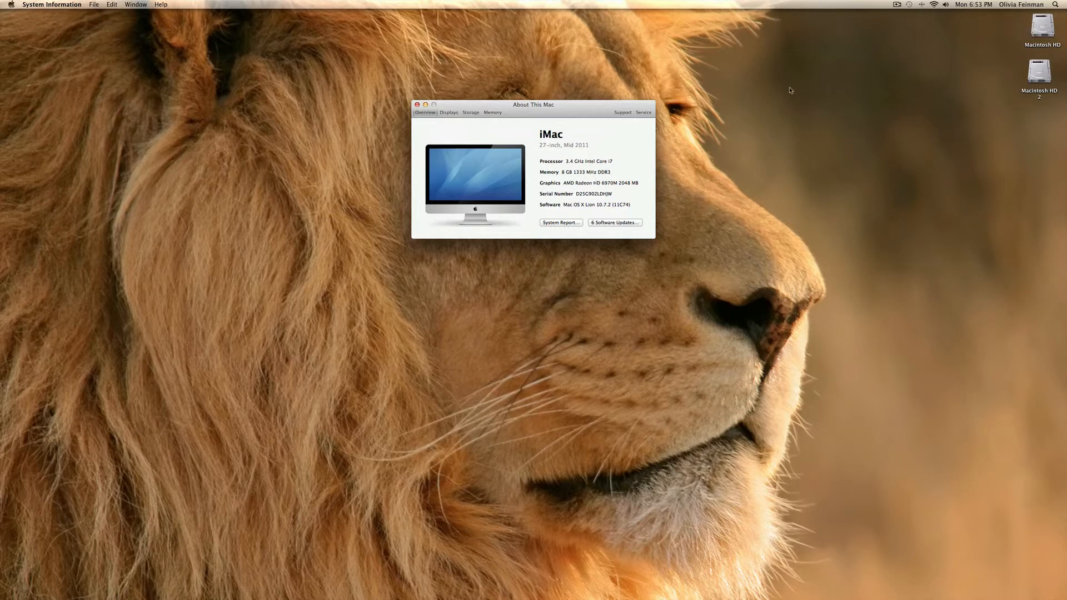
{"action": "mouse_move", "coordinate": [842, 59]}
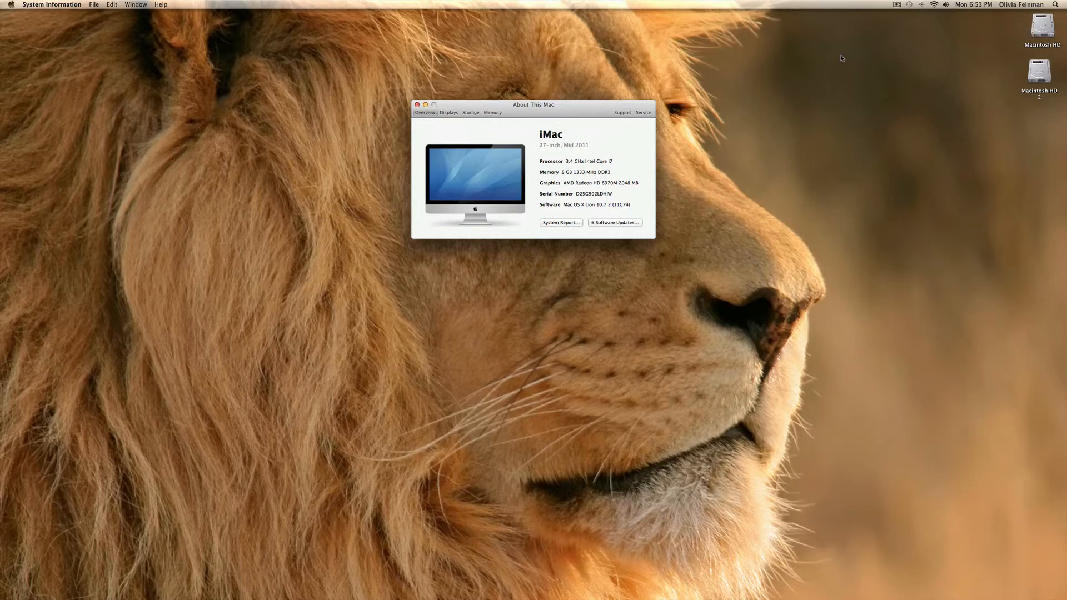
{"action": "mouse_move", "coordinate": [856, 44]}
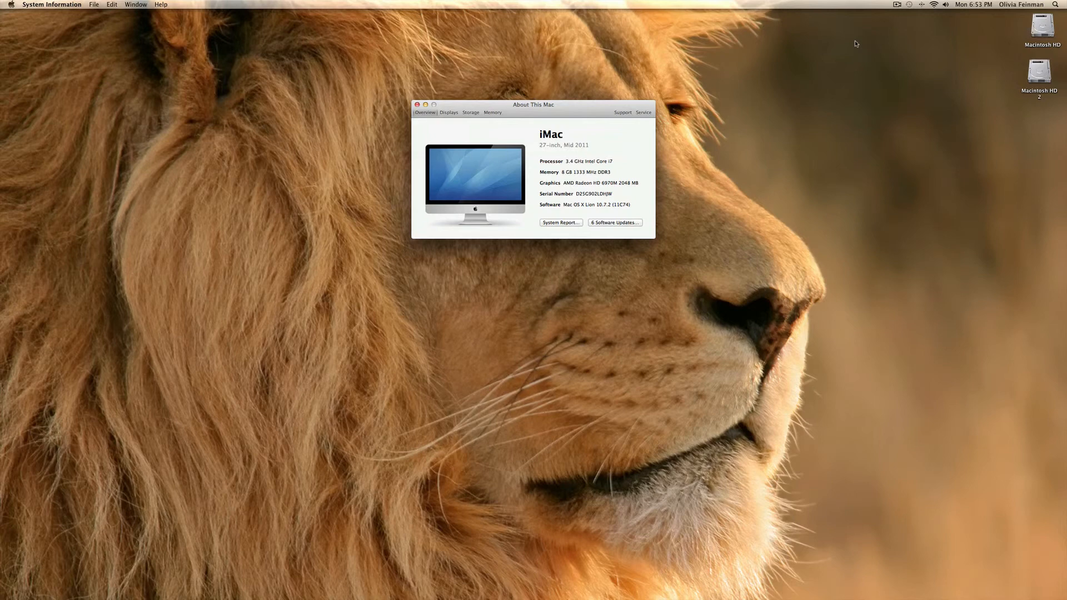